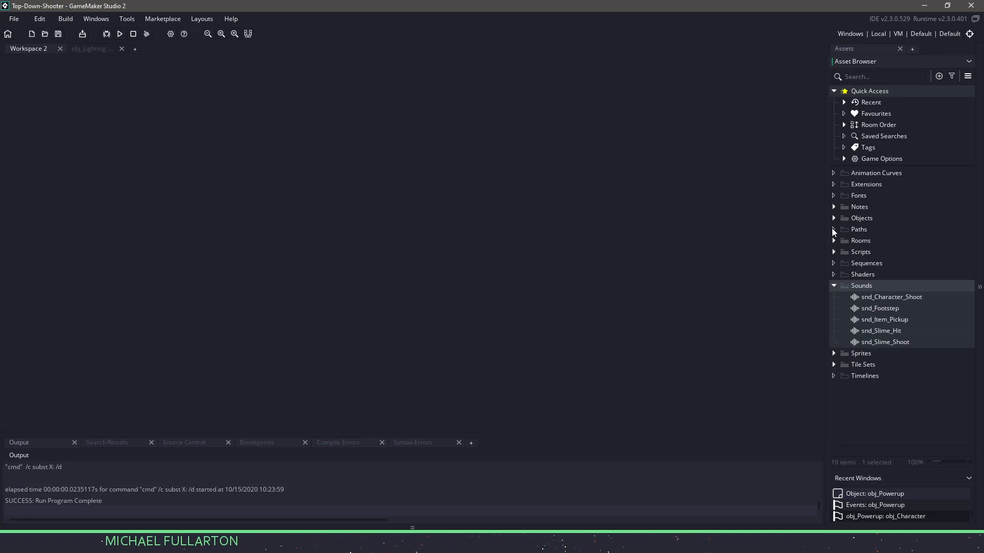
Collapse Sounds, then browse the Objects folder's Bullets and Powerups subfolders and collapse it
left_click(834, 286)
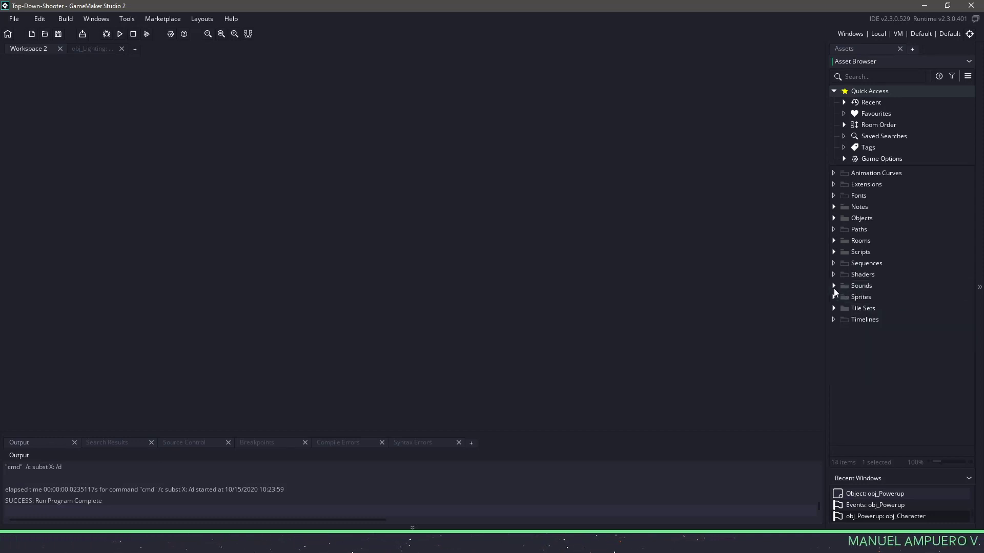
left_click(833, 217)
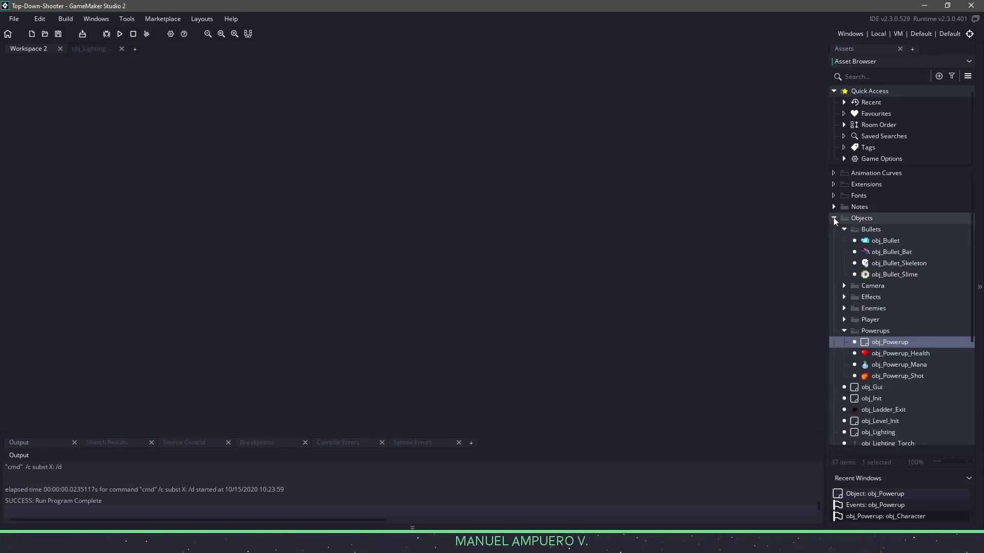
left_click(844, 229)
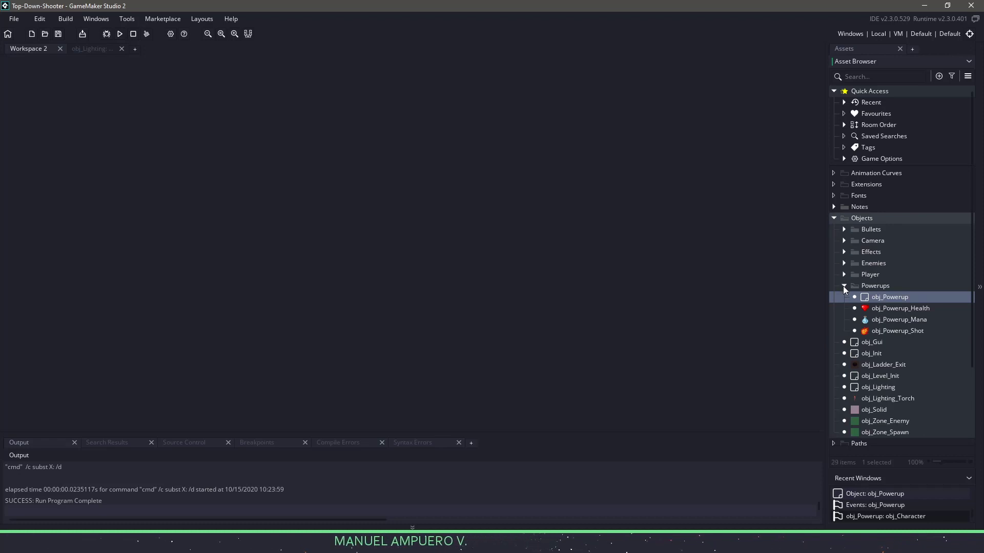
left_click(844, 285)
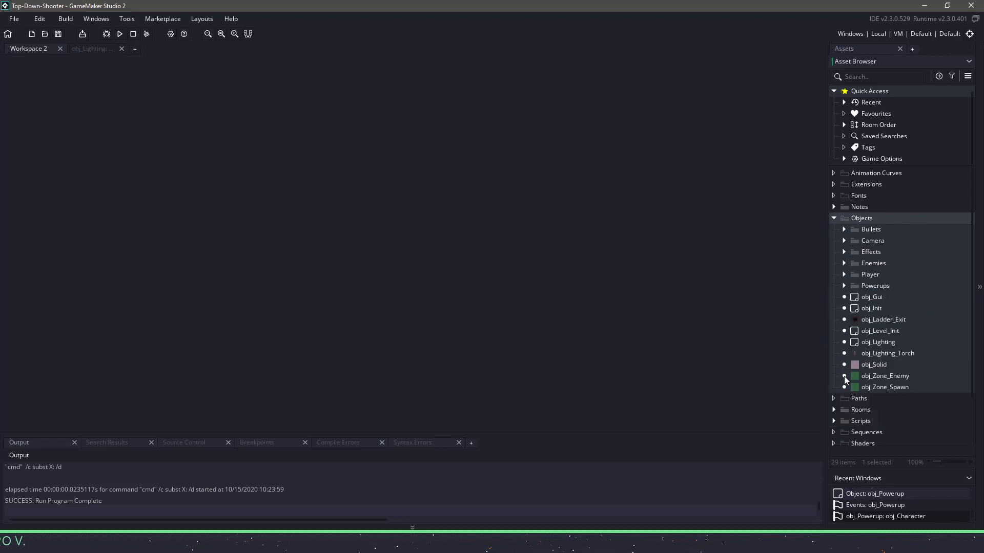
left_click(834, 218)
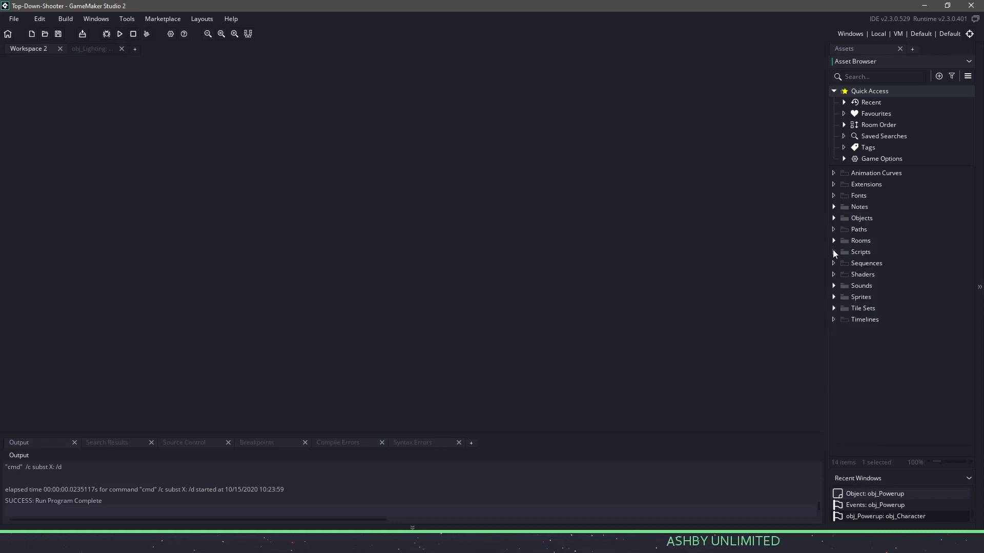
Expand the Scripts and Sprites folders, browsing the Bullets and Effects sprite subfolders
left_click(833, 252)
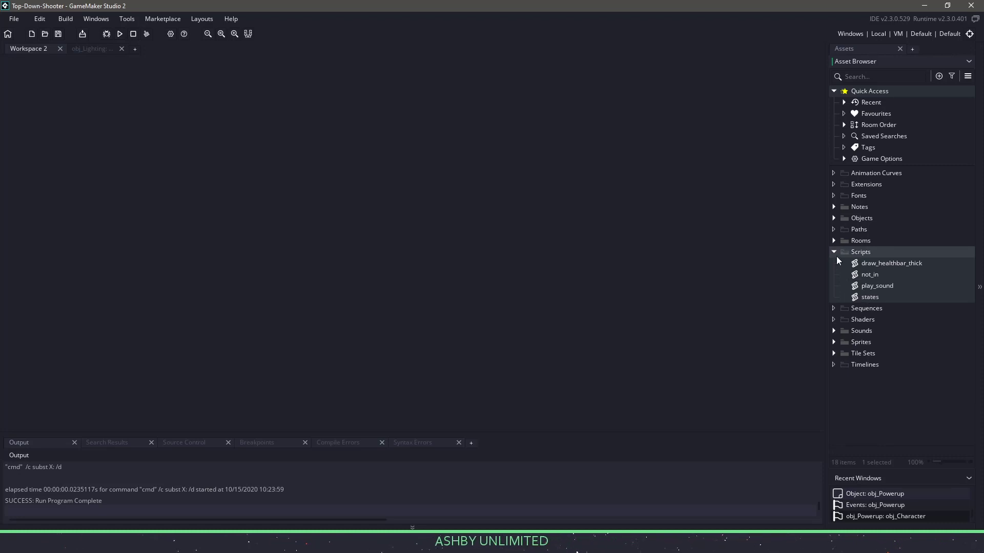
left_click(861, 296)
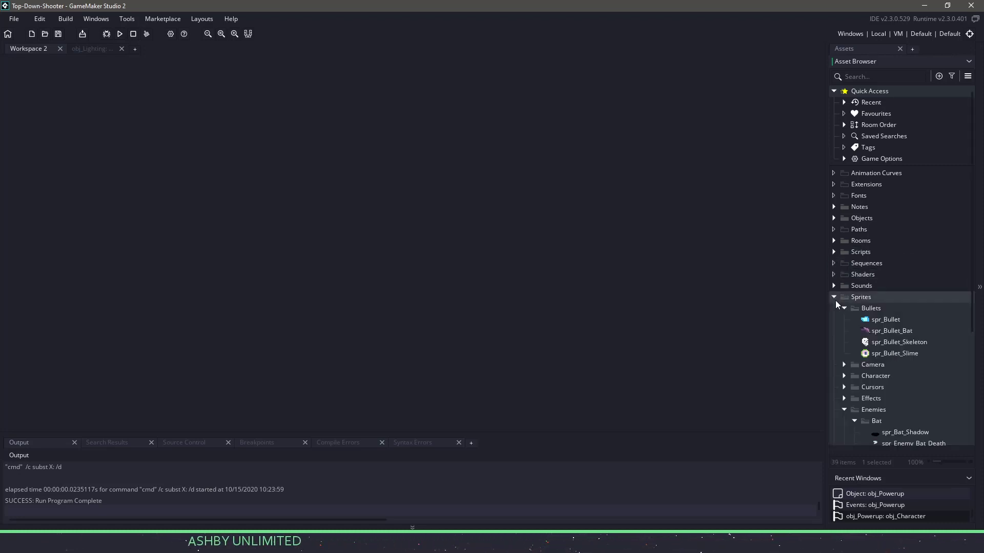
left_click(844, 308)
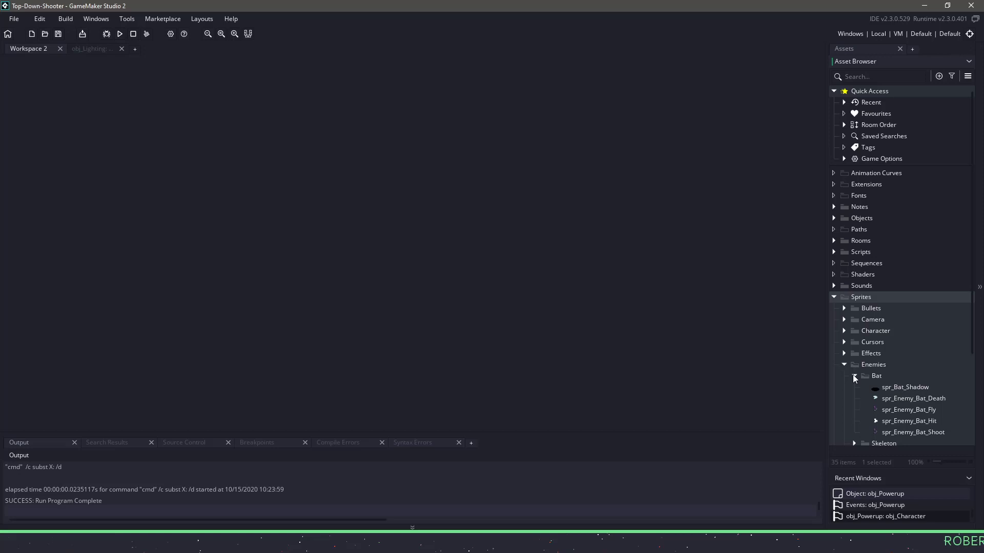
left_click(854, 375)
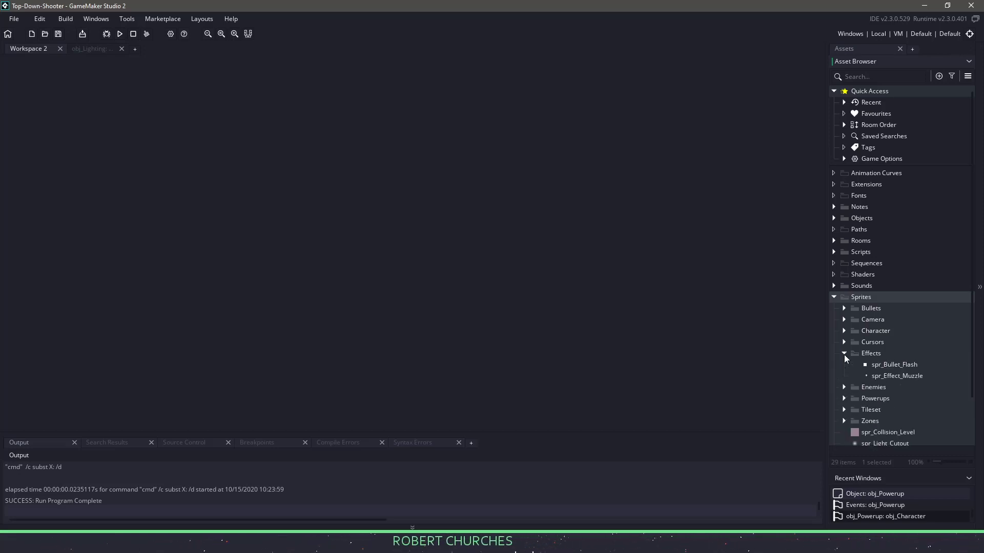
scroll("down", 3)
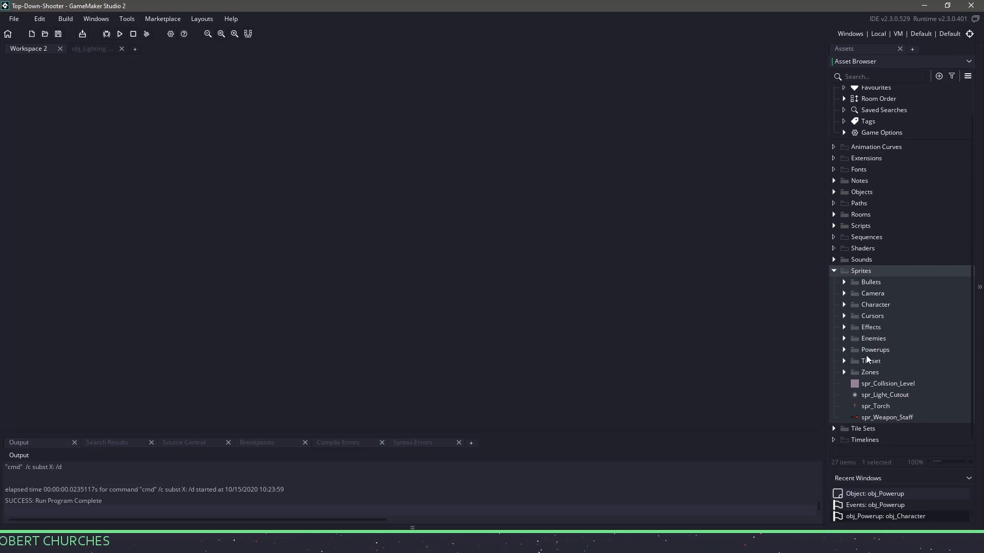
left_click(834, 271)
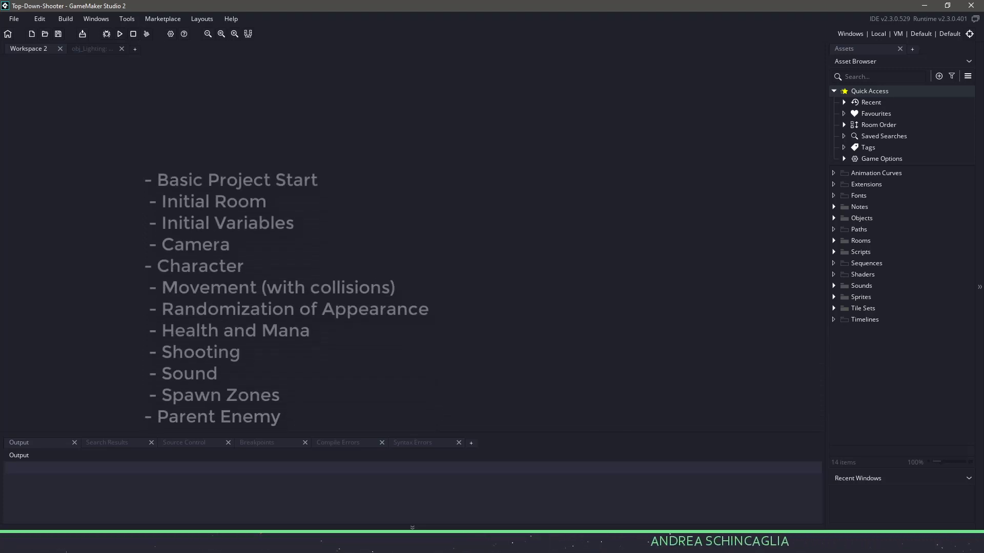
Scroll through the outline's enemies, GUI, spawn points, lighting, menu and gameover topics, then run the demo
scroll("down", 3)
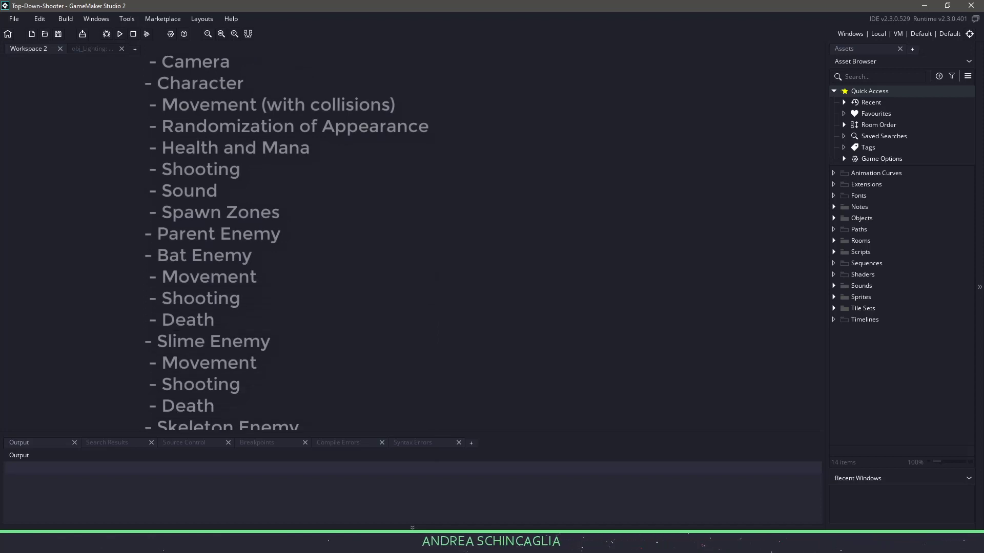
scroll("down", 3)
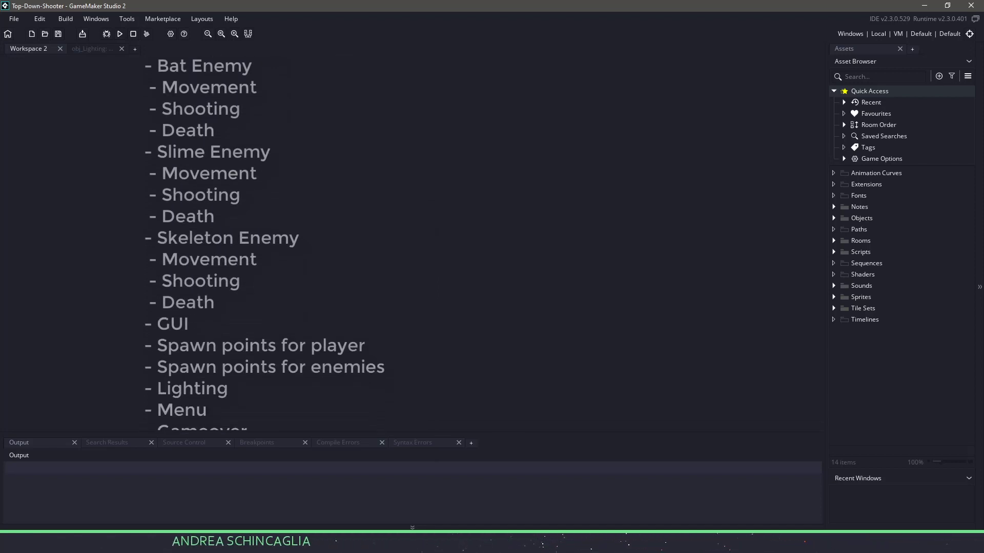
scroll("down", 3)
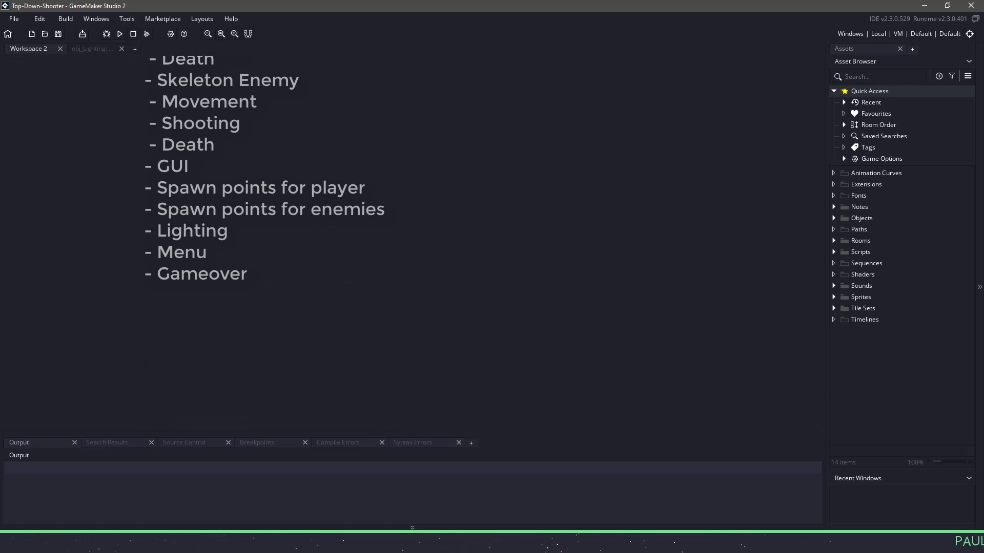
scroll("down", 3)
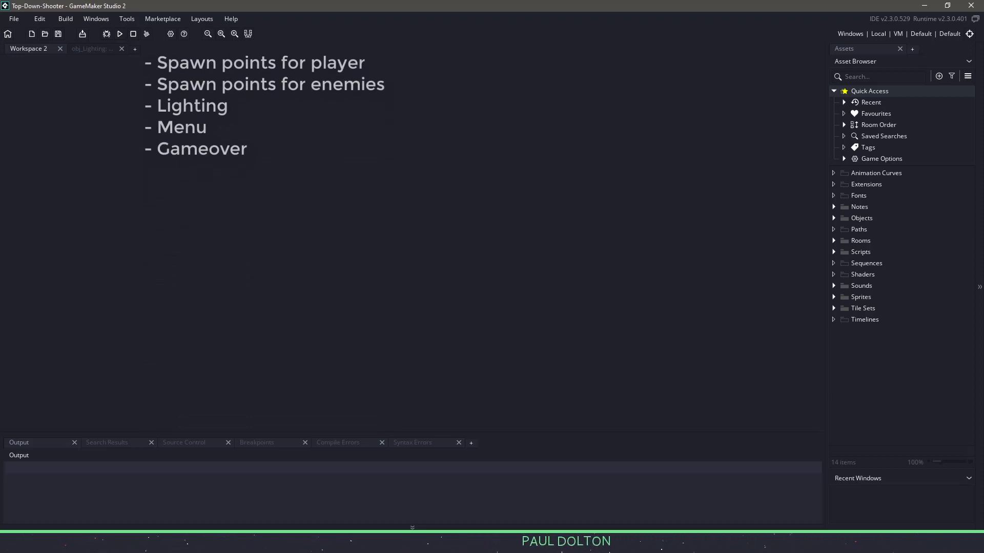
scroll("down", 3)
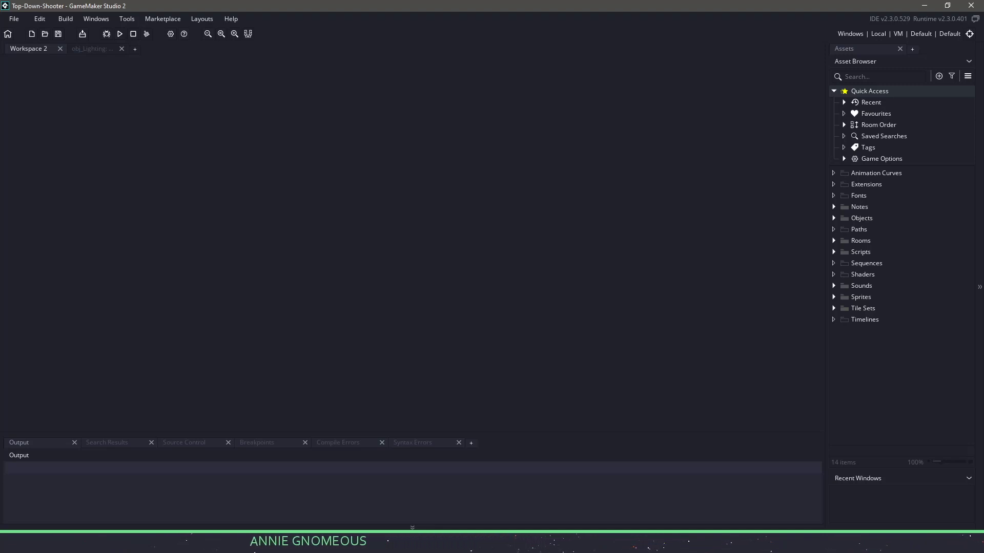
left_click(120, 34)
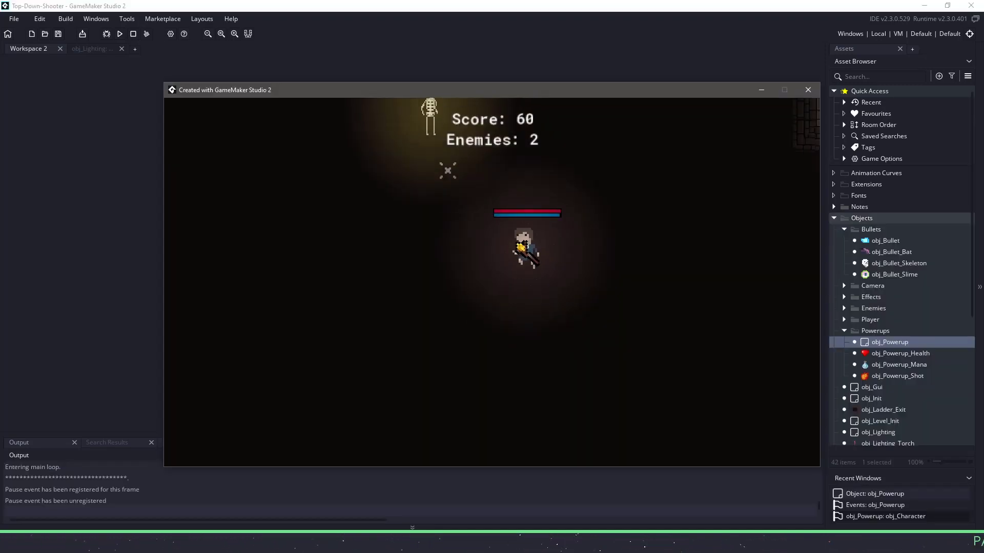